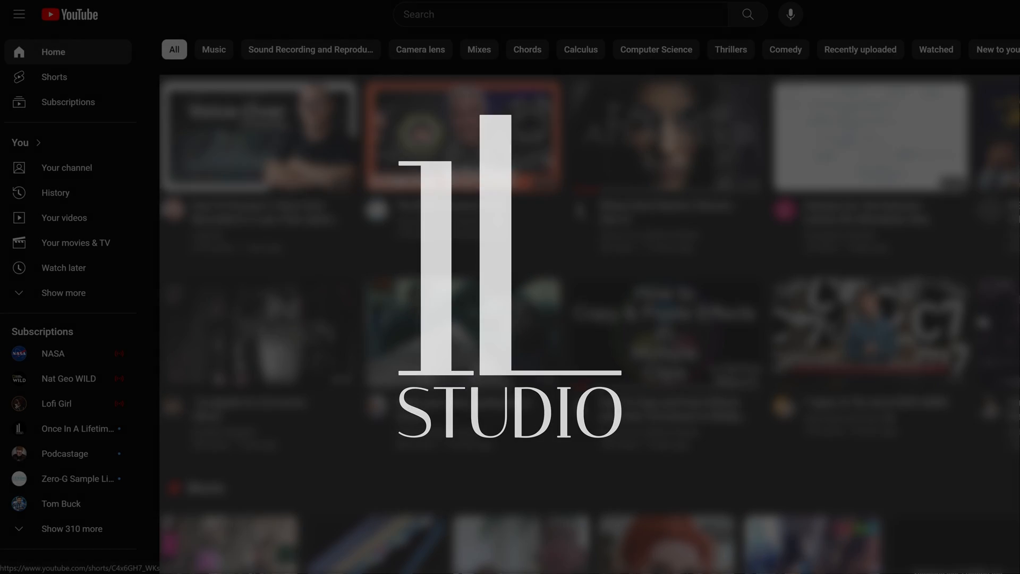
- Reach the channel's uploaded-videos list via the side navigation's Your videos entry
{"action": "left_click", "coordinate": [18, 14]}
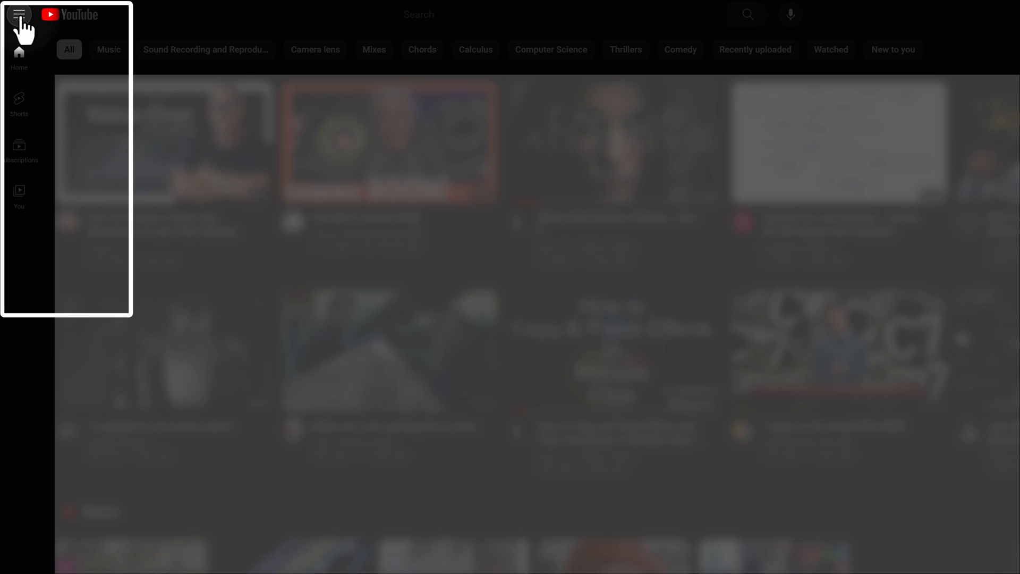
{"action": "left_click", "coordinate": [19, 13]}
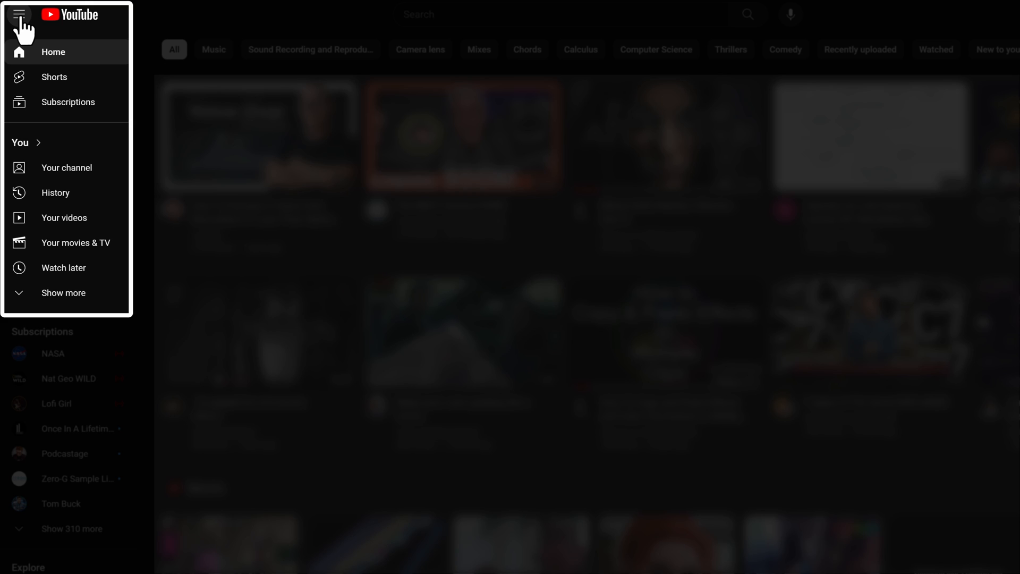
{"action": "mouse_move", "coordinate": [63, 217]}
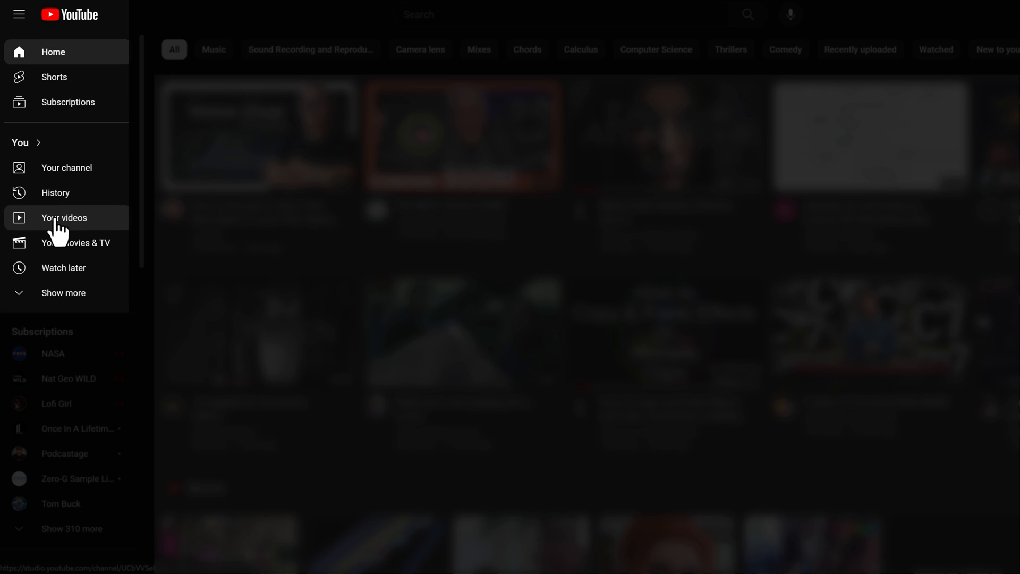
{"action": "left_click", "coordinate": [62, 218]}
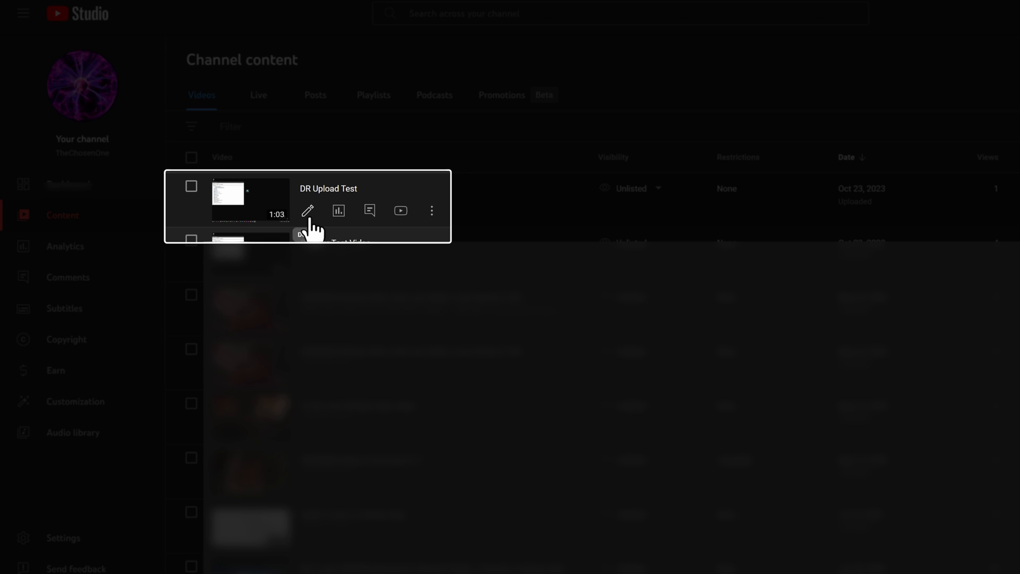
- Enter chapter timestamps from 00:00 - Intro to 00:54 - Outro in the DR Upload Test description
{"action": "left_click", "coordinate": [308, 210]}
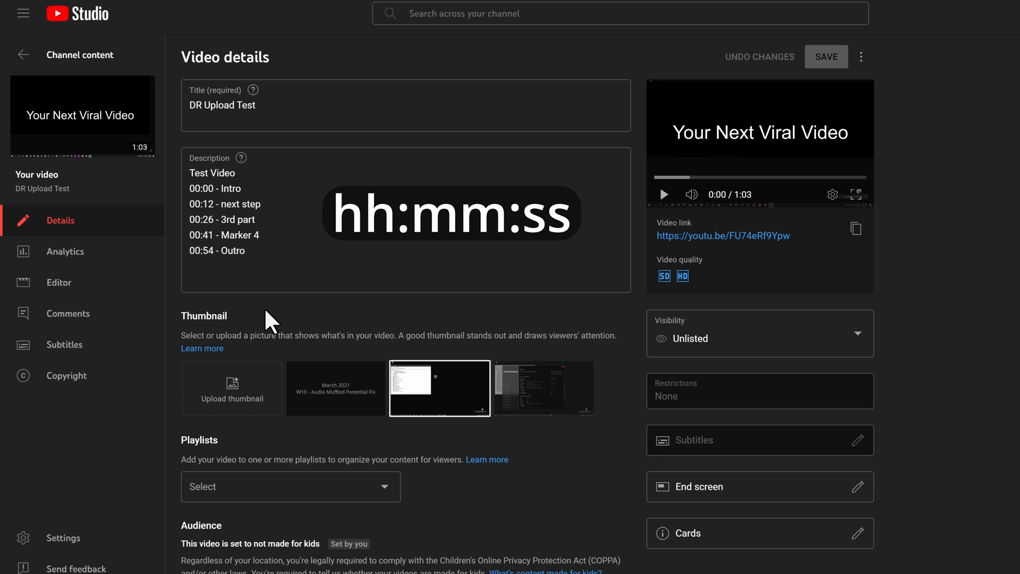
{"action": "left_click", "coordinate": [241, 251]}
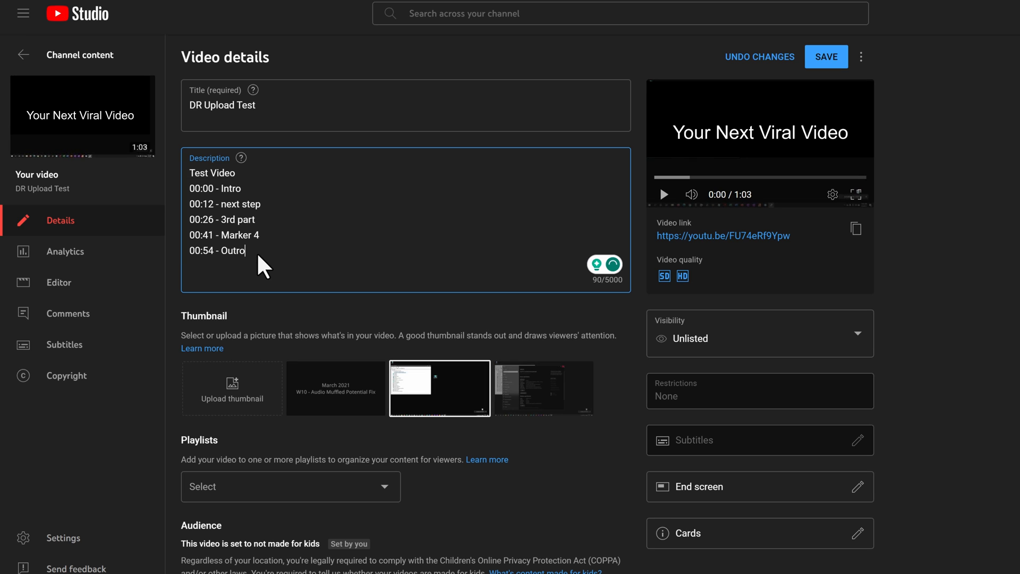
{"action": "left_click", "coordinate": [826, 56]}
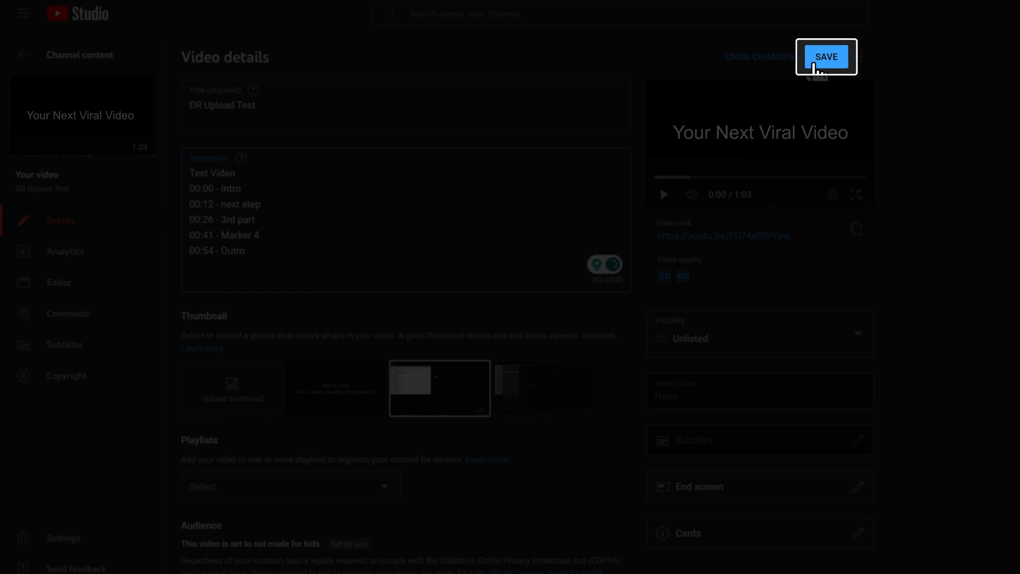
- Save the updated description, dismiss the Upload videos dialog and return to Channel content
{"action": "left_click", "coordinate": [825, 56]}
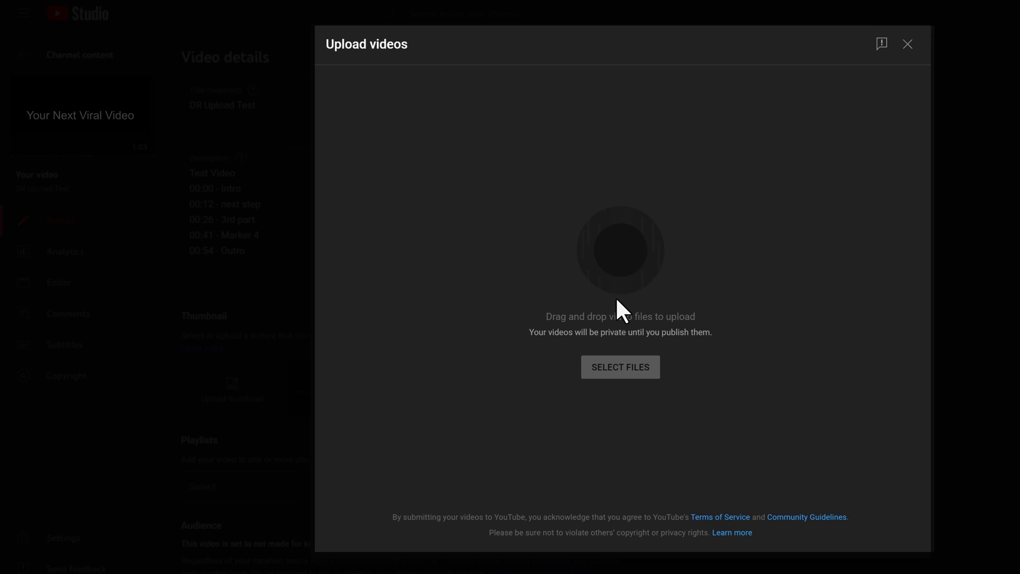
{"action": "left_click", "coordinate": [619, 367]}
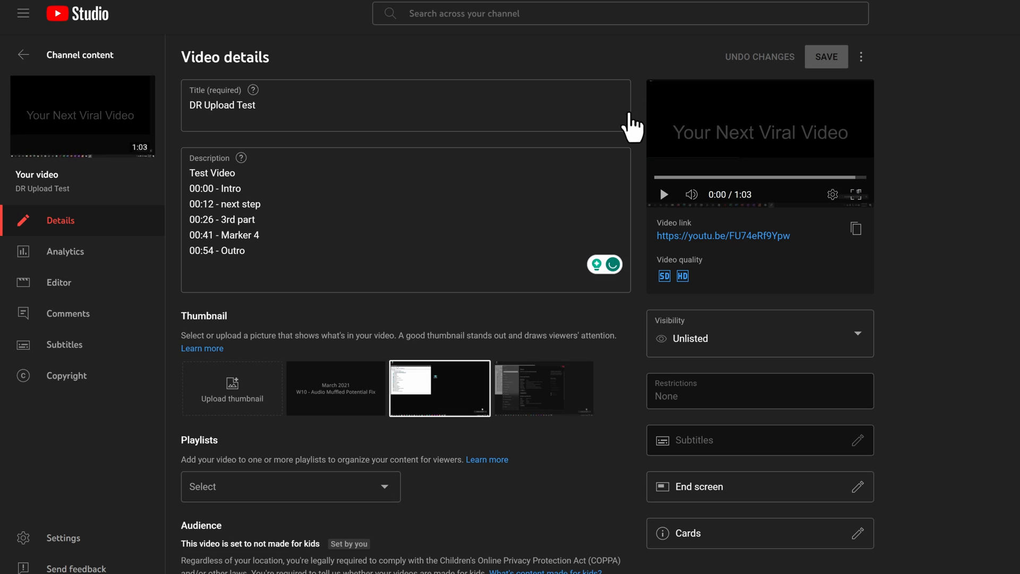
{"action": "left_click", "coordinate": [23, 54]}
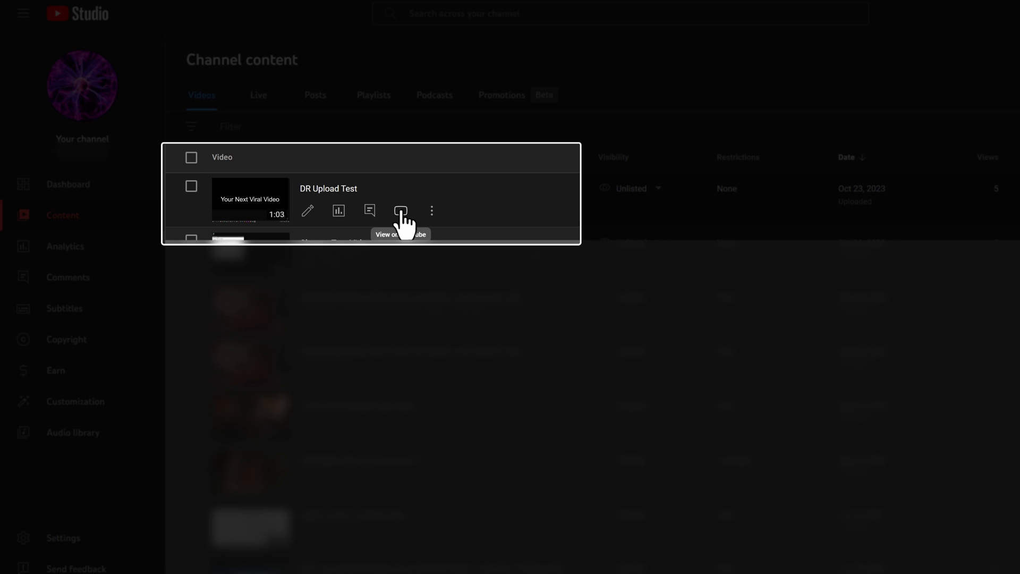
- Play DR Upload Test on YouTube and check the seek bar shows chapters like Intro and Marker 4
{"action": "left_click", "coordinate": [400, 210]}
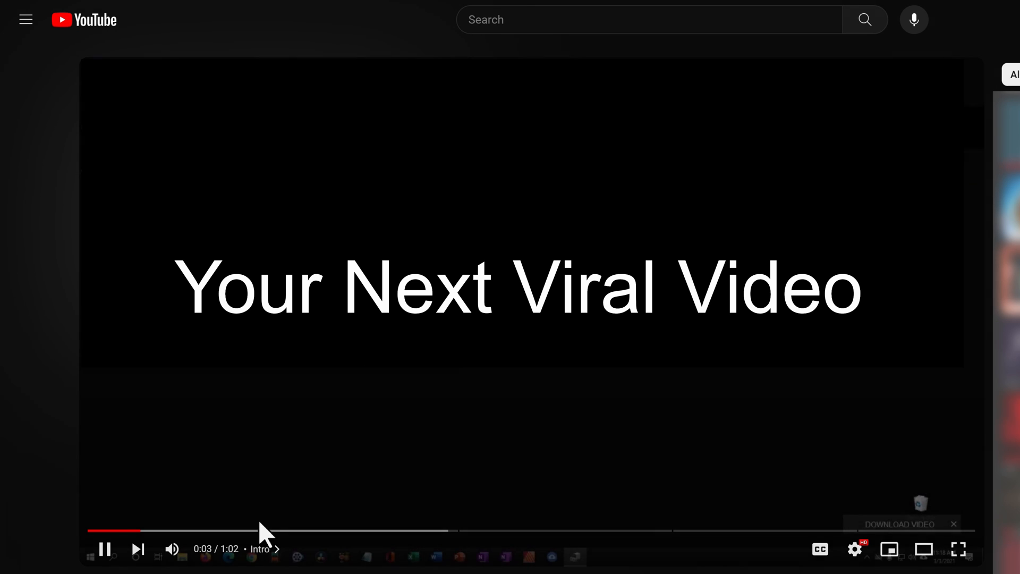
{"action": "mouse_move", "coordinate": [262, 531]}
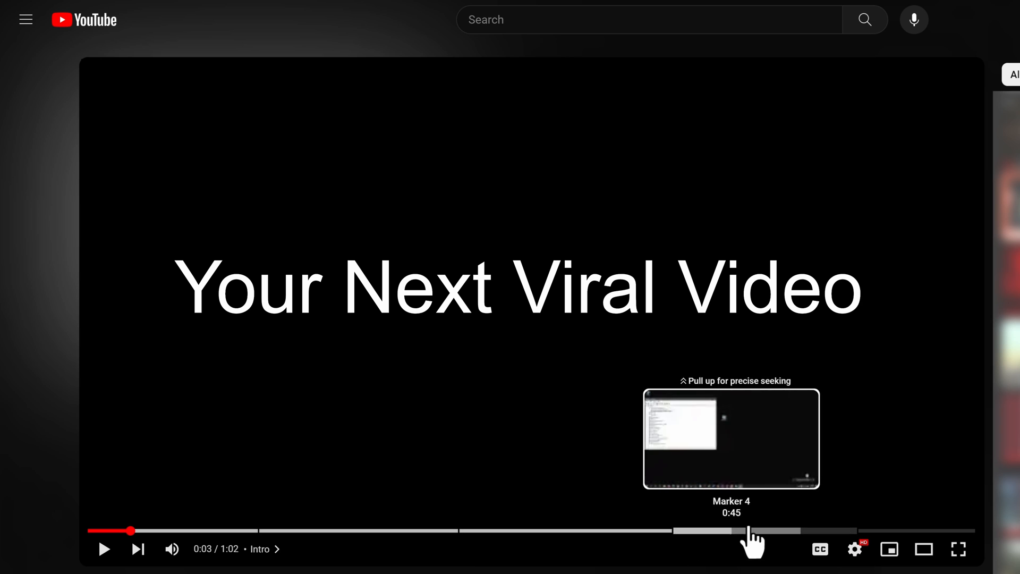
{"action": "mouse_move", "coordinate": [671, 530]}
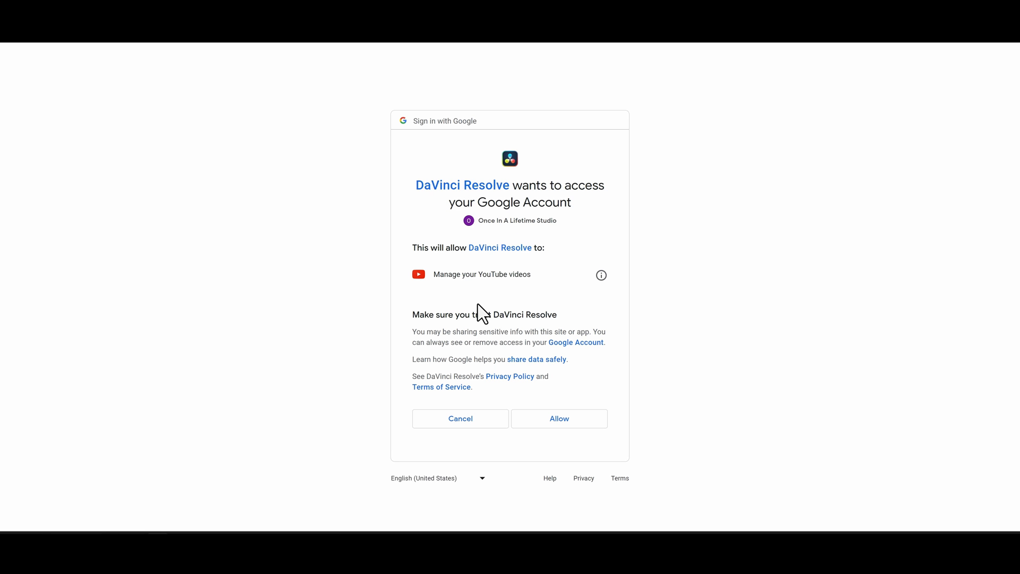
- Grant Resolve YouTube access, then apply the YouTube 1080p preset (MP4 H.264, 1920x1080) on Deliver
{"action": "left_click", "coordinate": [558, 418]}
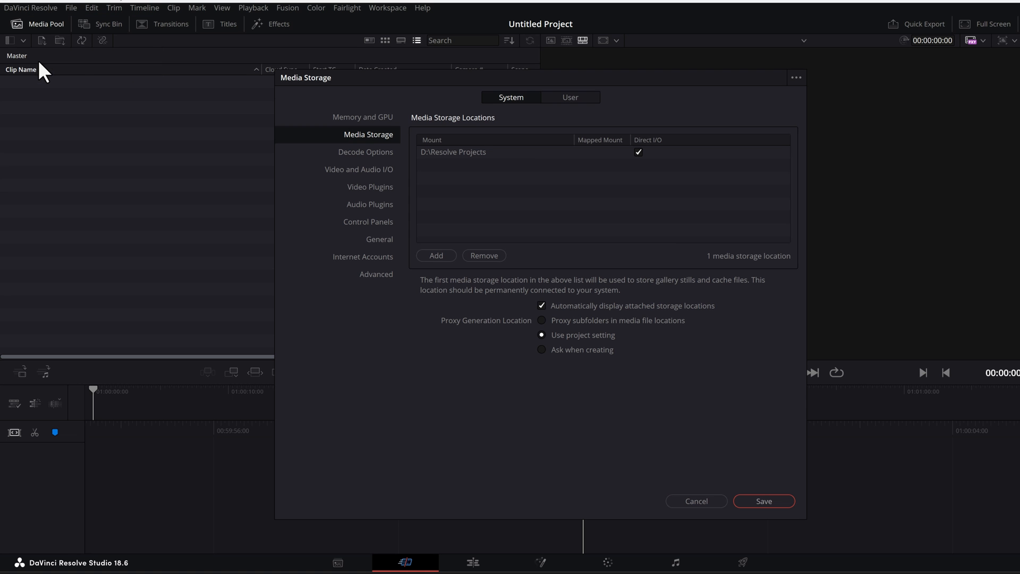
{"action": "left_click", "coordinate": [362, 256]}
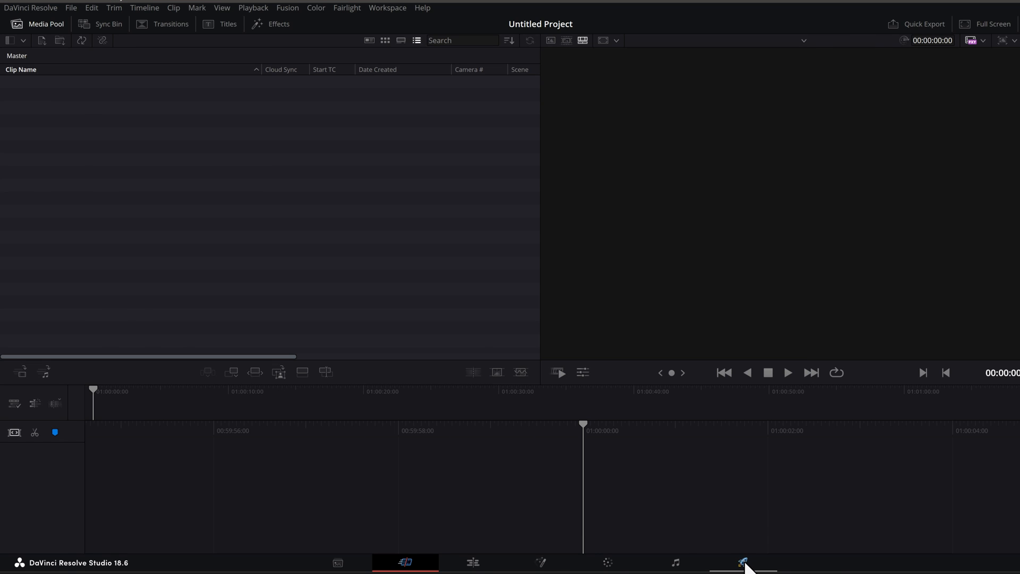
{"action": "left_click", "coordinate": [741, 562]}
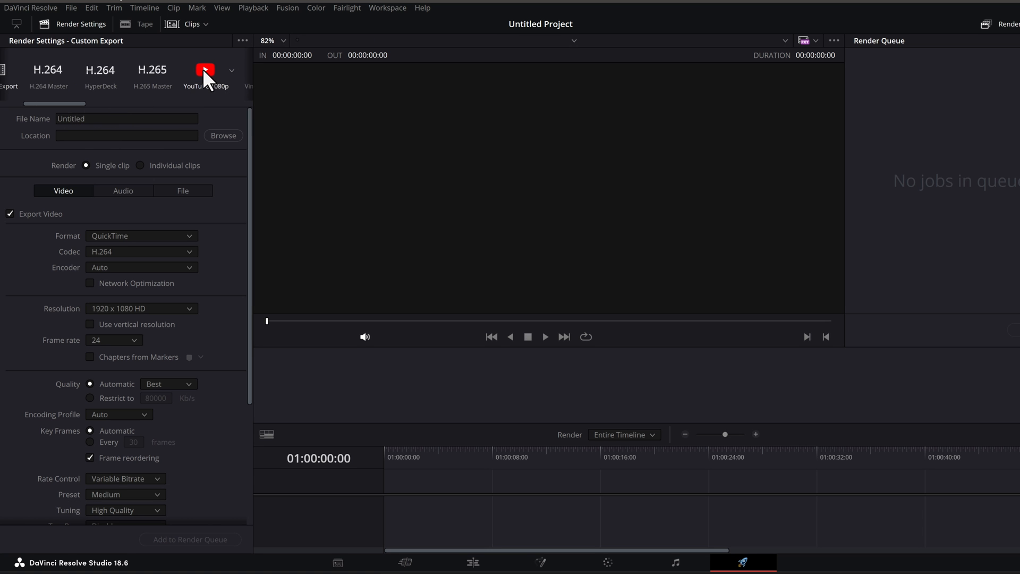
{"action": "left_click", "coordinate": [205, 70]}
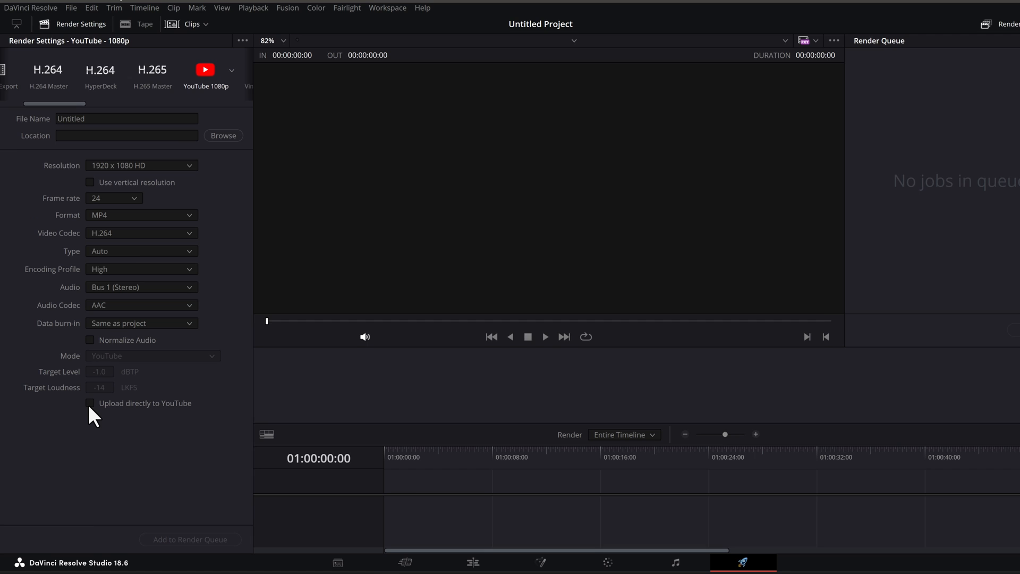